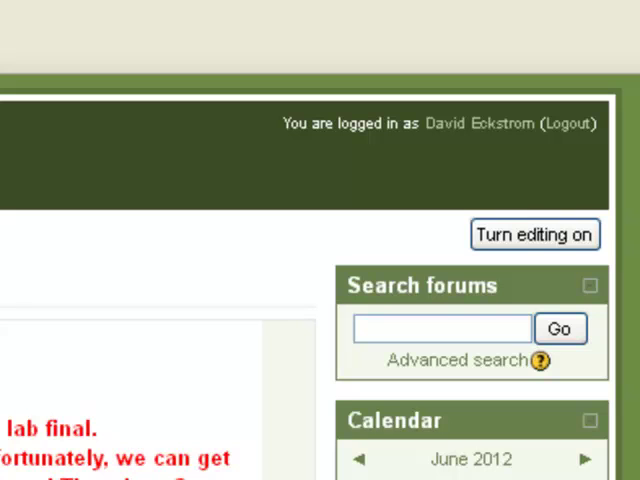
pyautogui.moveTo(158, 432)
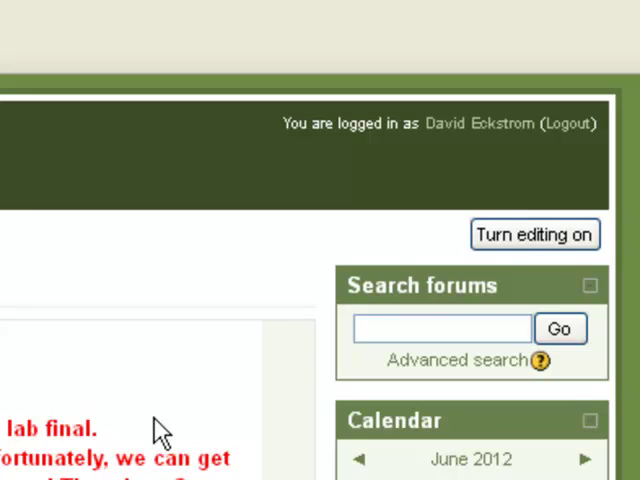
pyautogui.moveTo(534, 234)
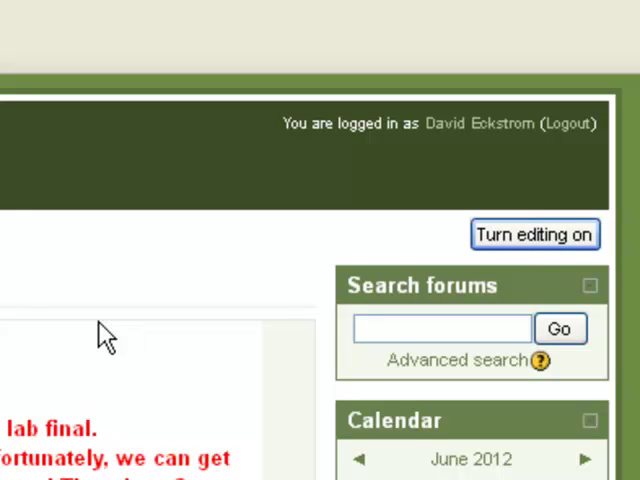
# - Turn on course editing and scroll to the Module 3 Playroom section
pyautogui.click(534, 234)
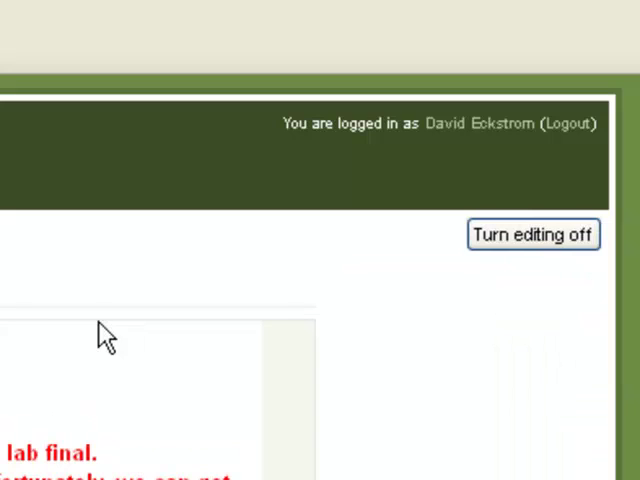
pyautogui.scroll(-3)
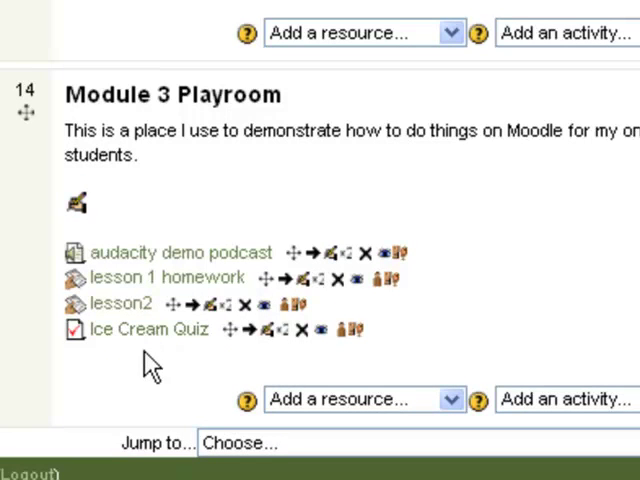
# - Open the Ice Cream Quiz and scroll its administration block toward Edit quiz
pyautogui.click(135, 329)
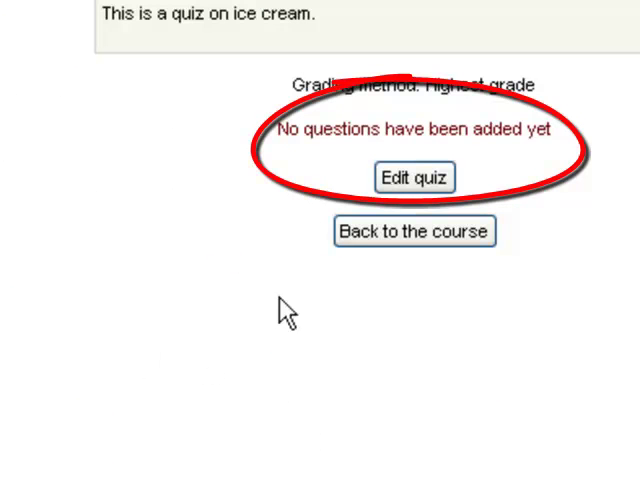
pyautogui.moveTo(315, 210)
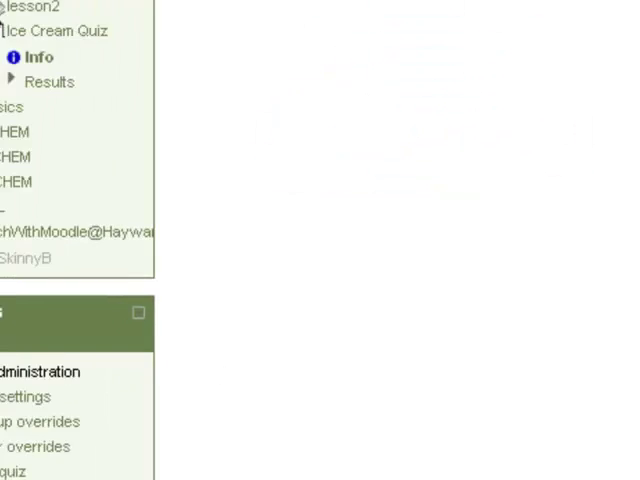
pyautogui.scroll(-3)
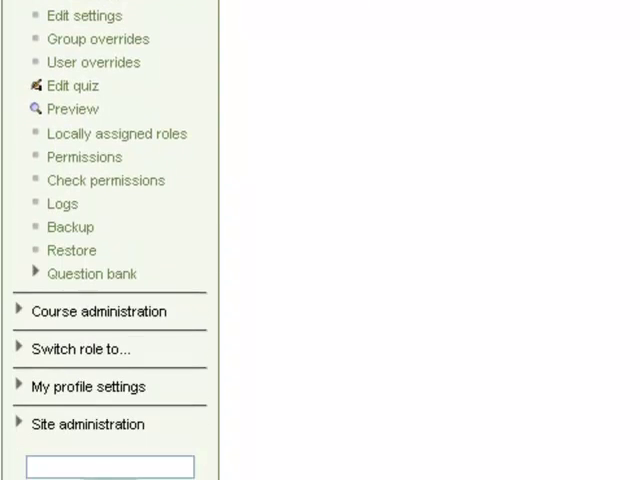
pyautogui.moveTo(365, 272)
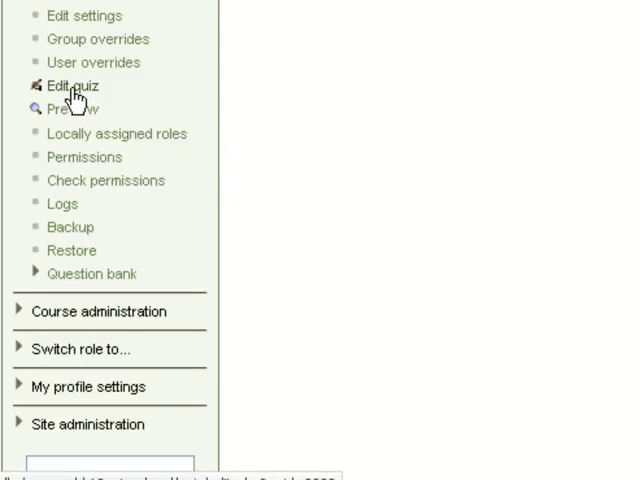
pyautogui.moveTo(83, 222)
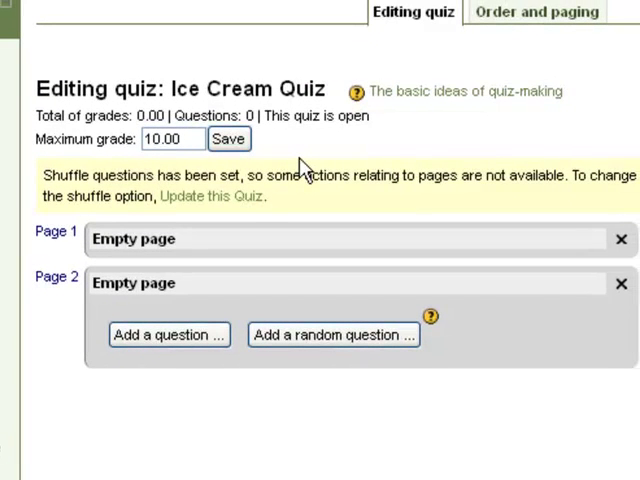
pyautogui.moveTo(168, 334)
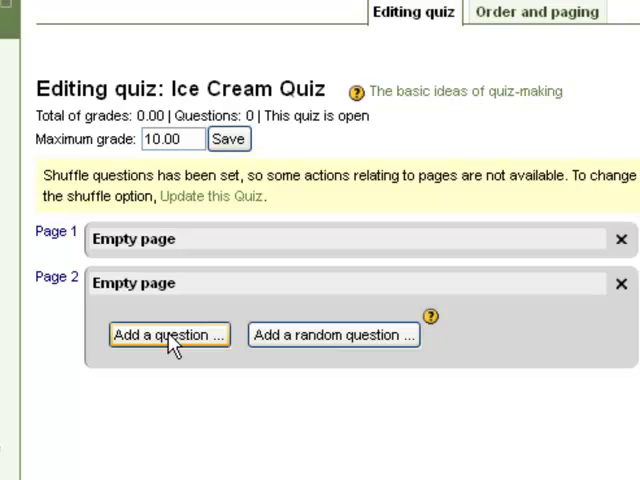
# - Bring up the question-type chooser from 'Add a question' under Page 2
pyautogui.click(168, 334)
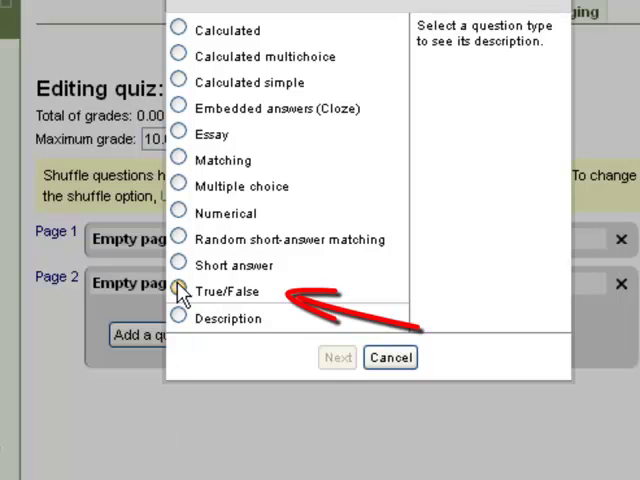
pyautogui.click(178, 292)
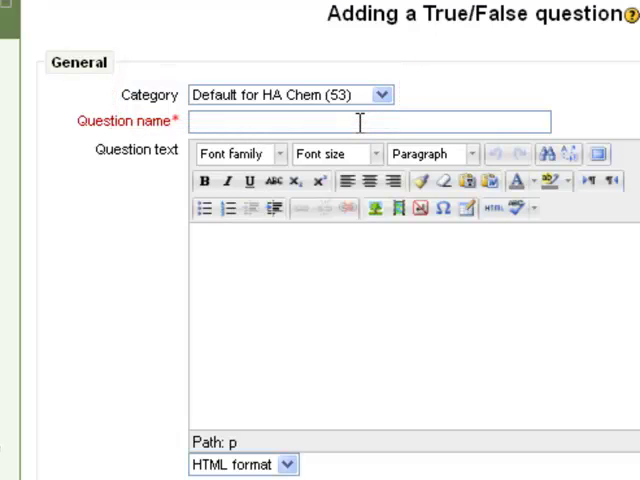
pyautogui.moveTo(378, 125)
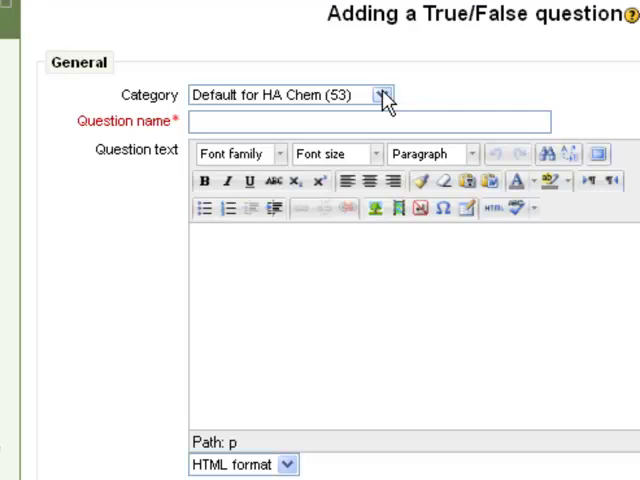
# - Put the question in the 'Default for Ice Cream Quiz' category and name it '1'
pyautogui.click(384, 94)
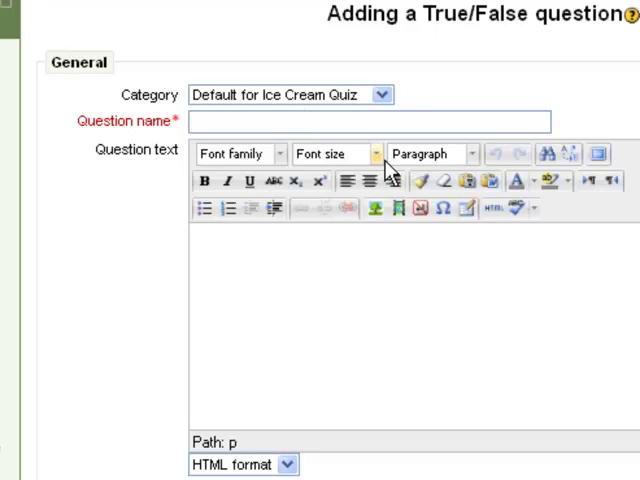
pyautogui.write('1')
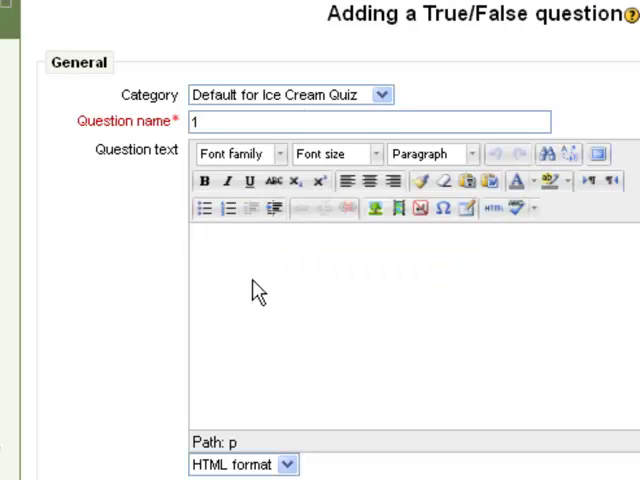
# - Enter the question text 'Almost Sinful is a flavor of ice cream at West Dairy.'
pyautogui.click(200, 243)
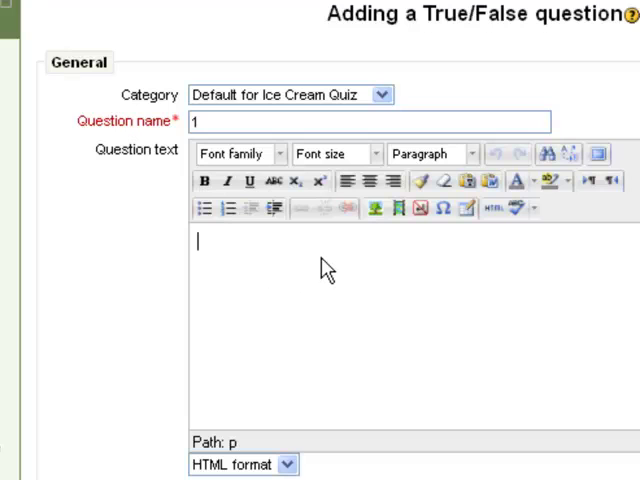
pyautogui.moveTo(293, 255)
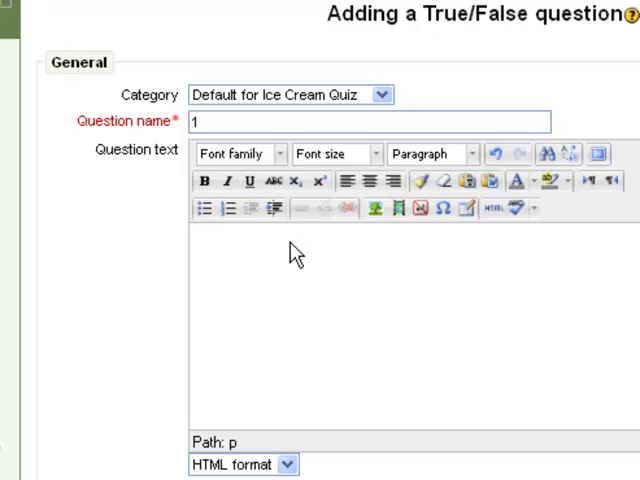
pyautogui.write('All')
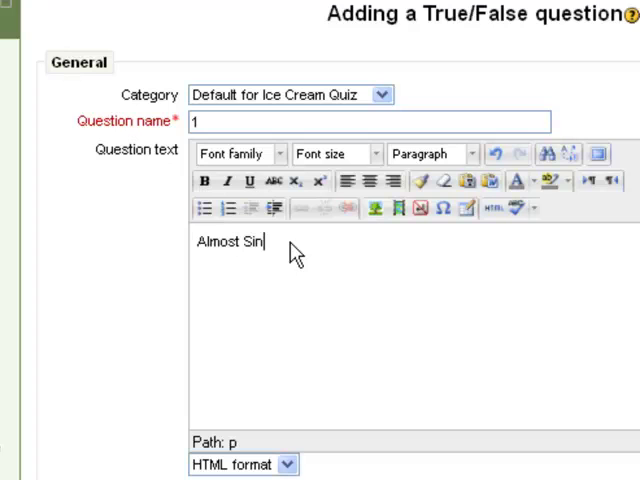
pyautogui.write('ful is a flavo')
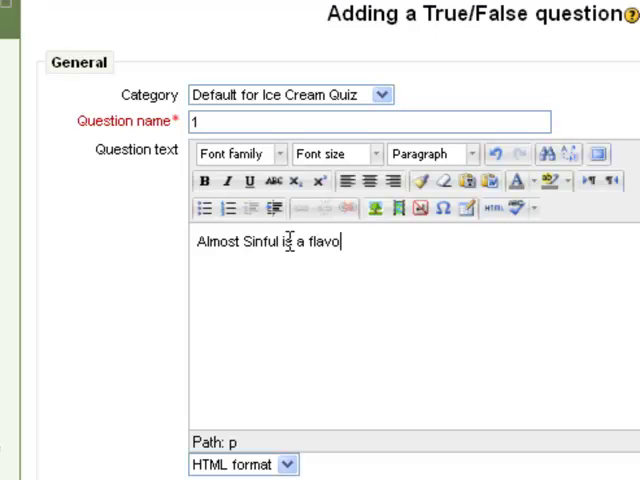
pyautogui.write('r of ice')
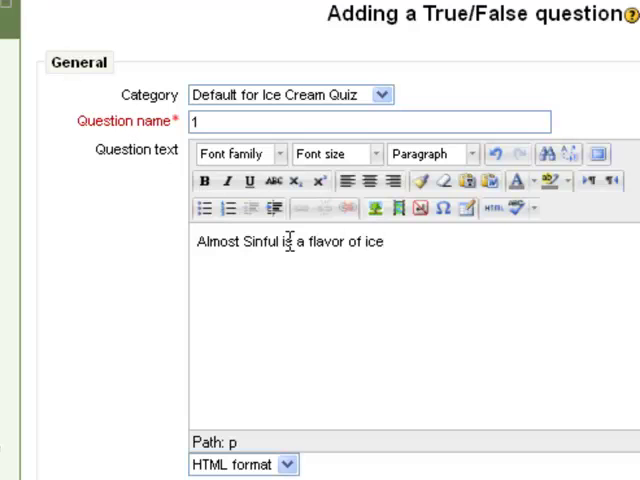
pyautogui.write('cream at')
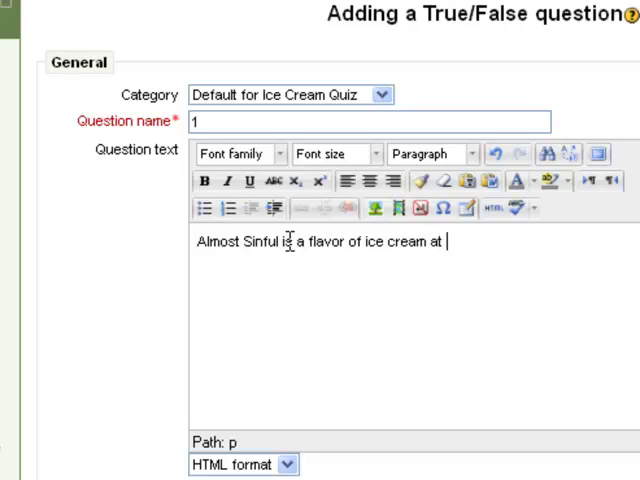
pyautogui.write('West Dar')
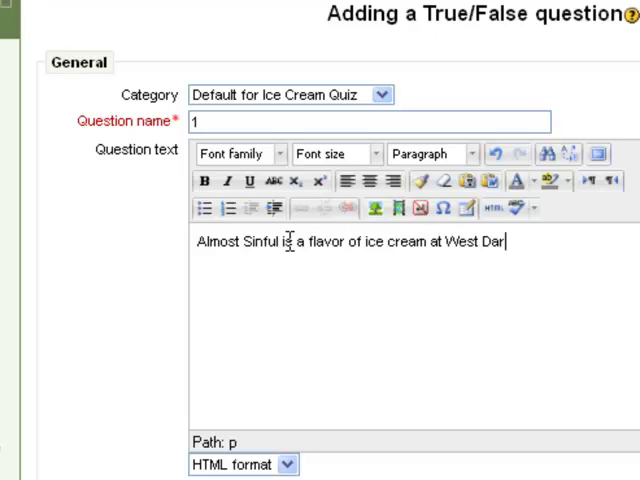
pyautogui.write('y.')
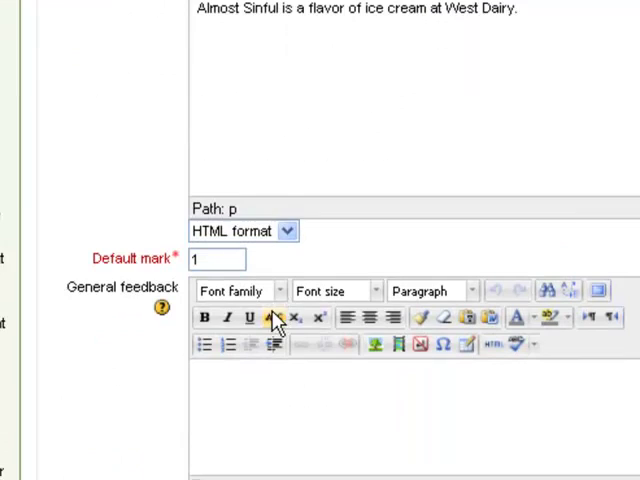
# - Choose True as the question's correct answer
pyautogui.scroll(-3)
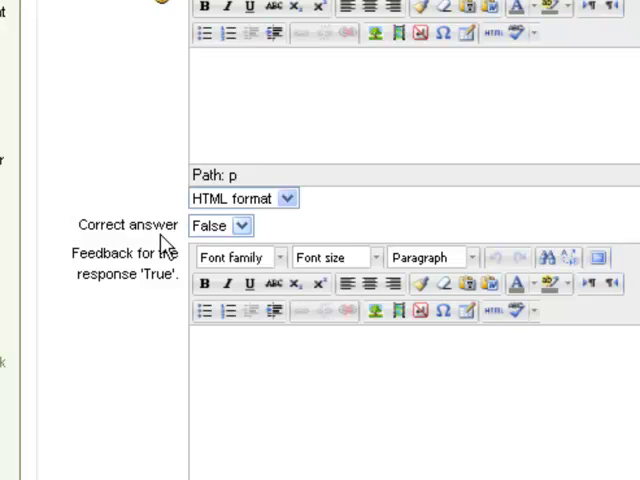
pyautogui.moveTo(255, 235)
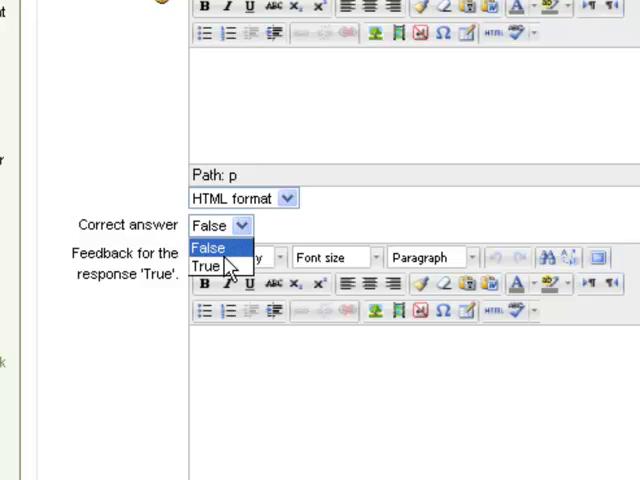
pyautogui.click(207, 266)
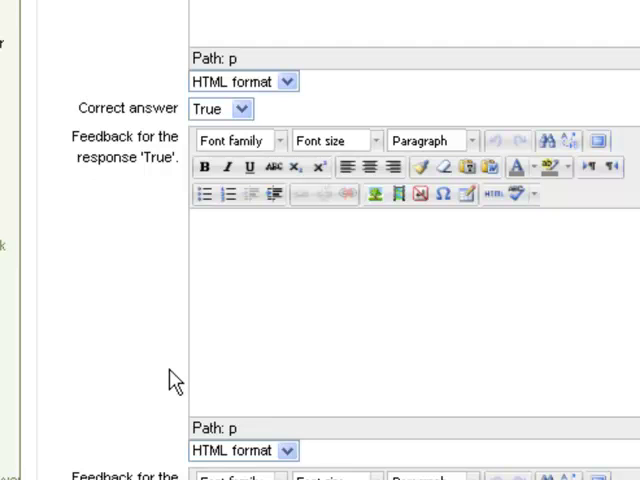
pyautogui.moveTo(292, 278)
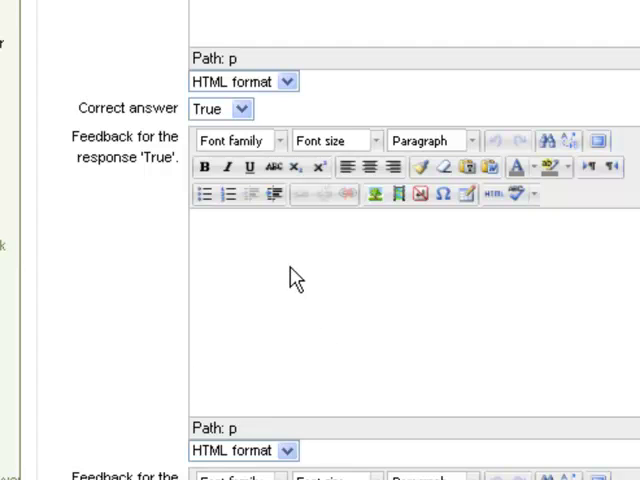
# - Enter feedback 'Good Job!' for True and 'Sorry, that is not correct.' for False
pyautogui.click(200, 227)
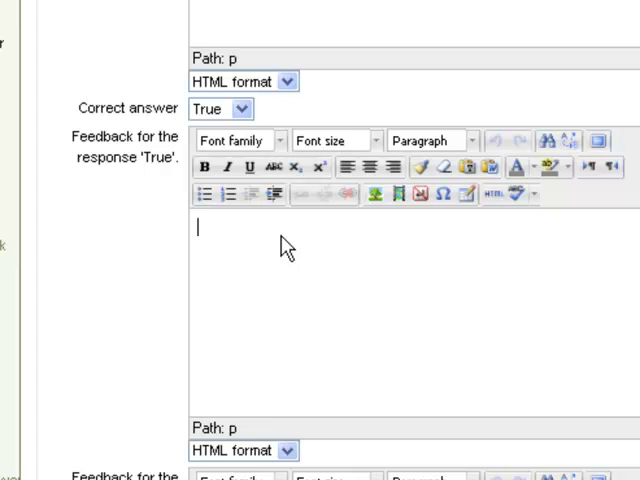
pyautogui.write('Good Jo')
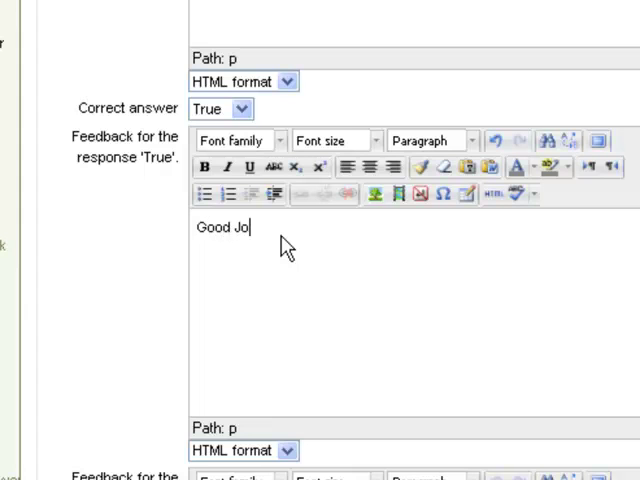
pyautogui.write('b!')
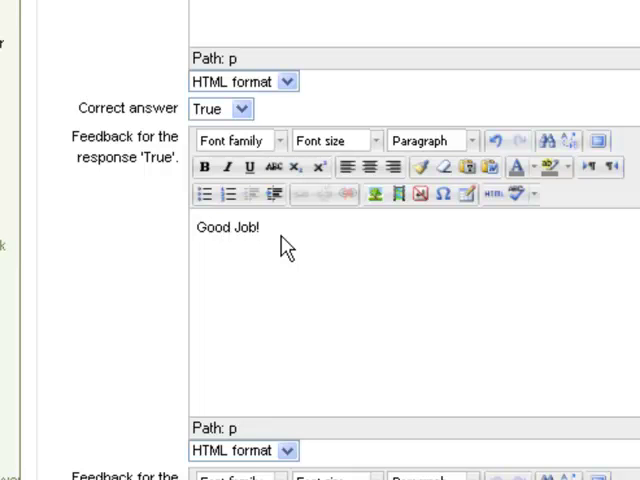
pyautogui.scroll(-3)
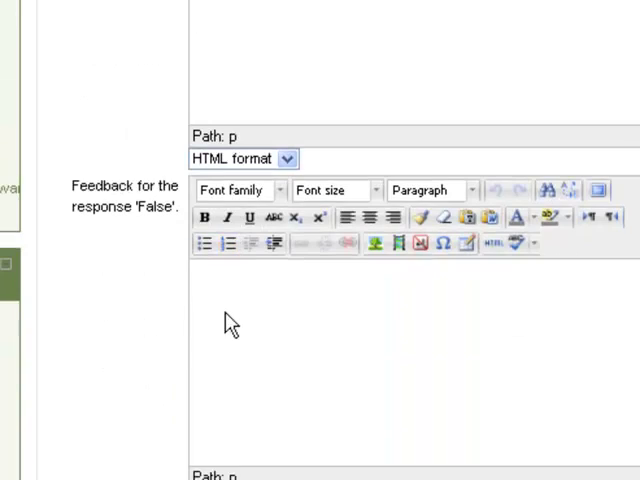
pyautogui.write('Sorr')
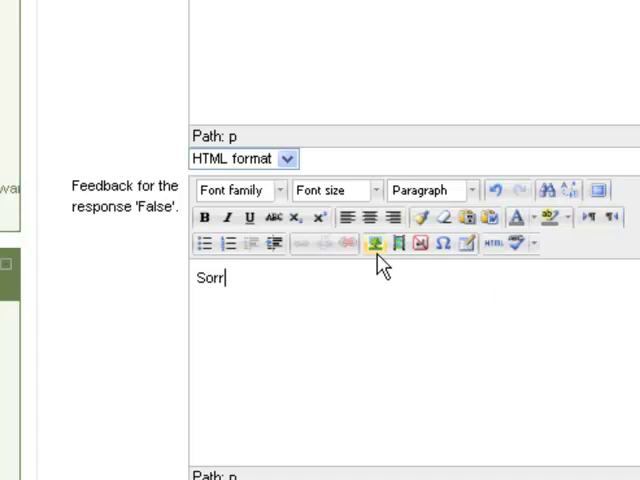
pyautogui.write('y,')
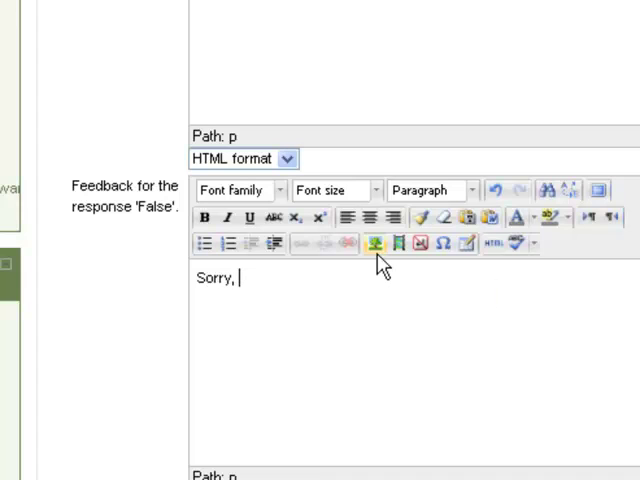
pyautogui.write('that is not c')
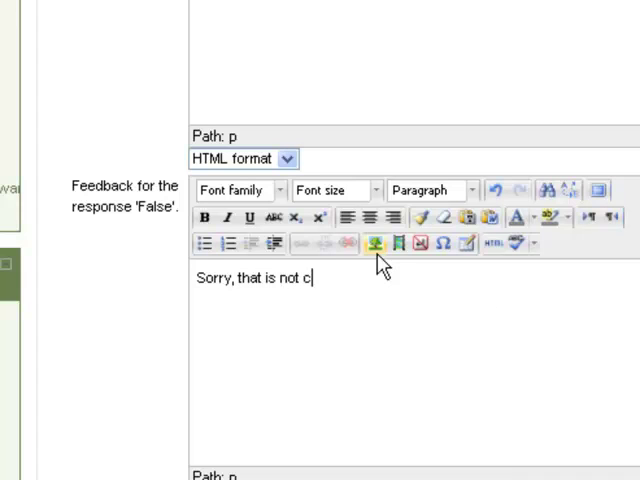
pyautogui.write('orrect.')
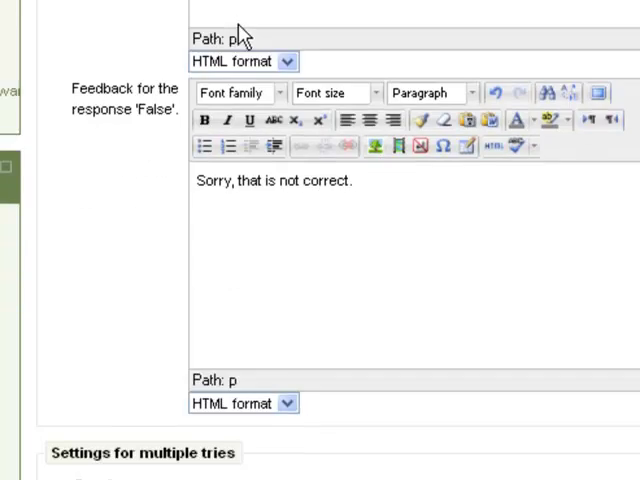
pyautogui.scroll(-3)
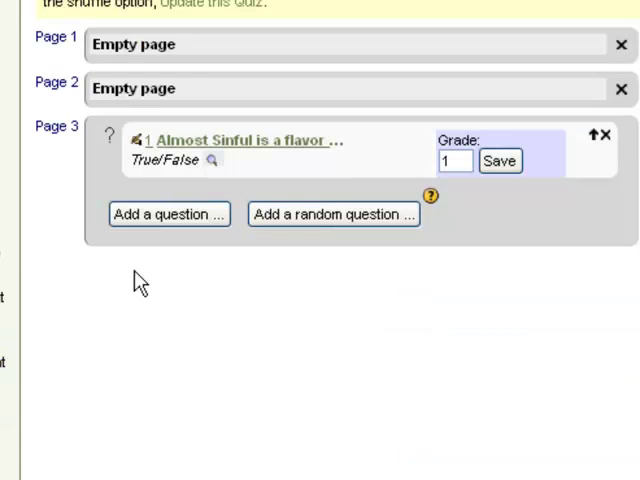
pyautogui.moveTo(167, 245)
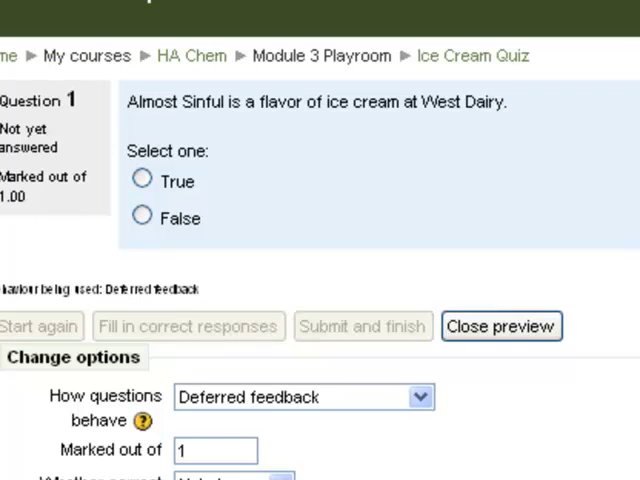
# - Answer True in the question preview, then close the preview
pyautogui.click(141, 180)
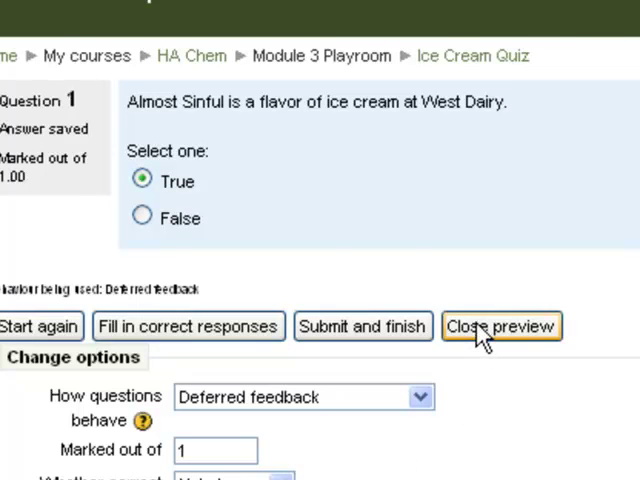
pyautogui.click(500, 326)
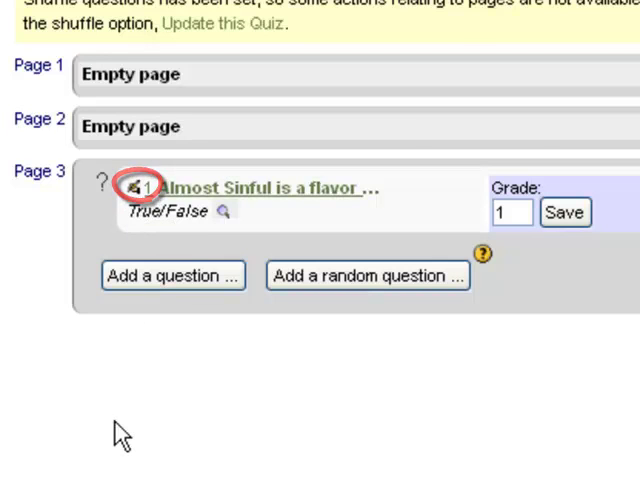
# - Reopen question 1 on Page 3 with its edit icon
pyautogui.click(137, 187)
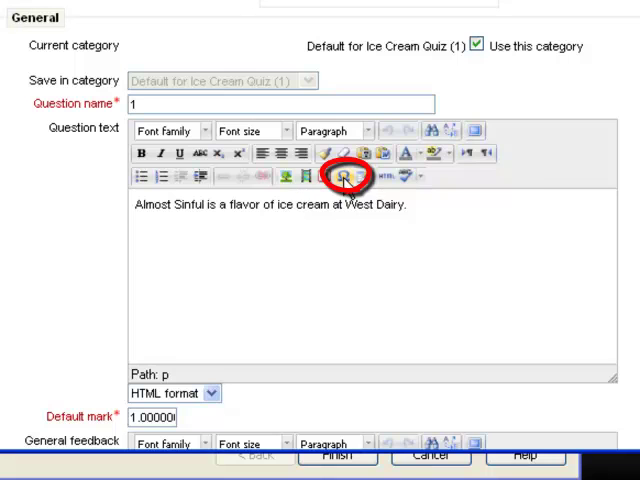
pyautogui.click(341, 177)
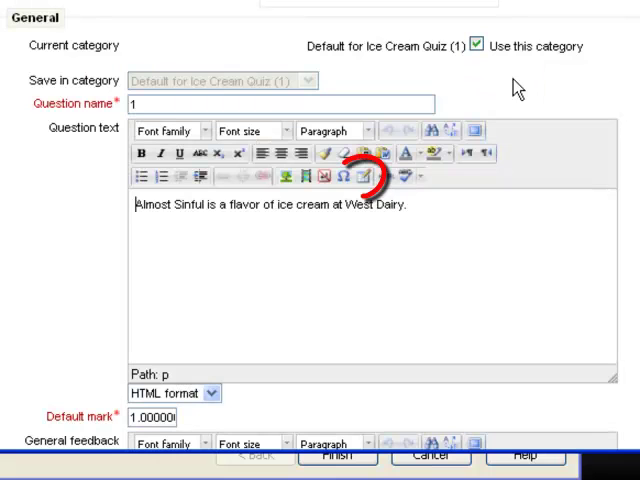
pyautogui.click(362, 176)
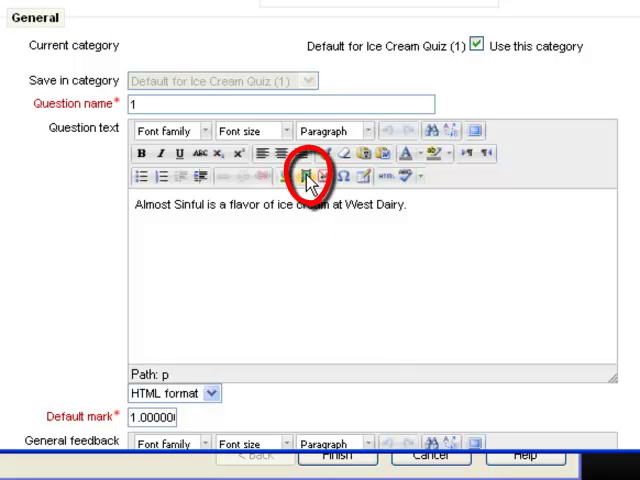
pyautogui.moveTo(310, 178)
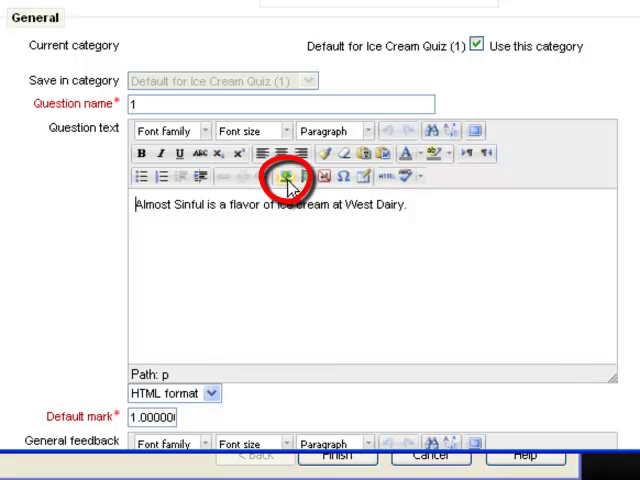
# - Upload the ice cream image through the insert-image dialog's file picker
pyautogui.click(289, 177)
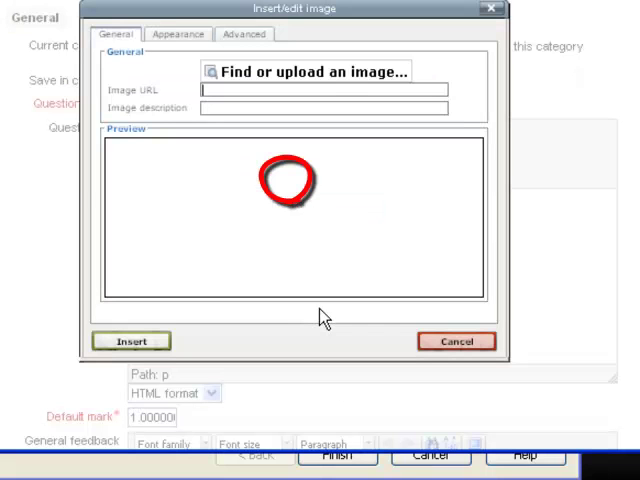
pyautogui.moveTo(305, 75)
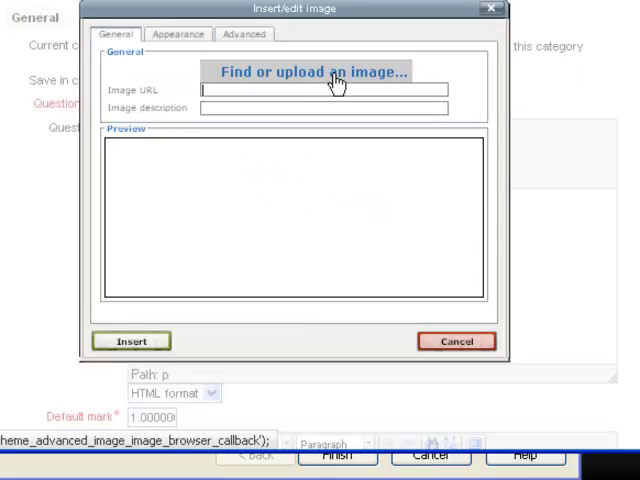
pyautogui.click(314, 71)
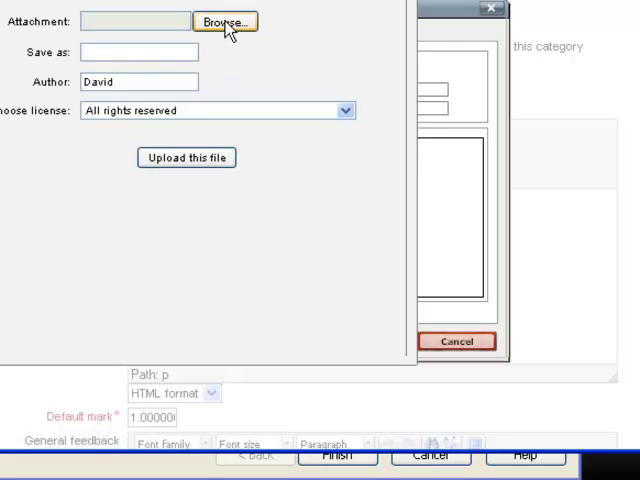
pyautogui.click(224, 21)
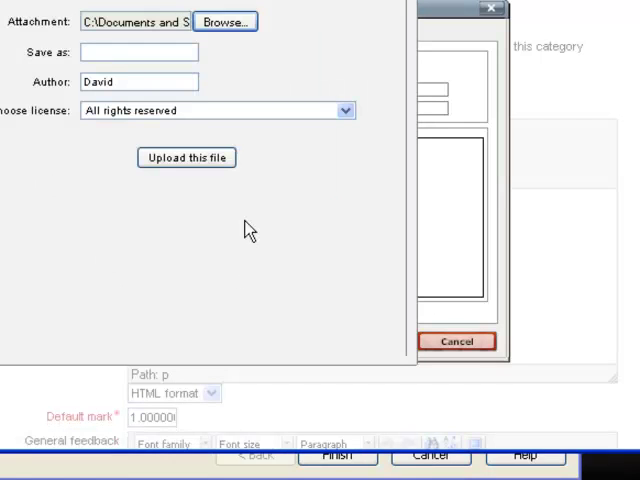
pyautogui.click(186, 157)
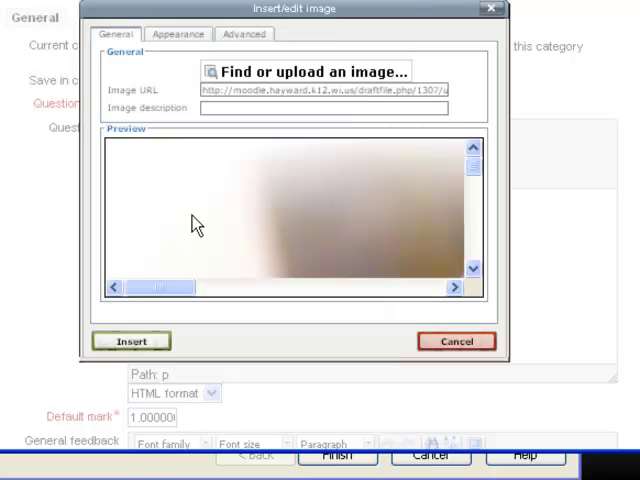
pyautogui.moveTo(472, 232)
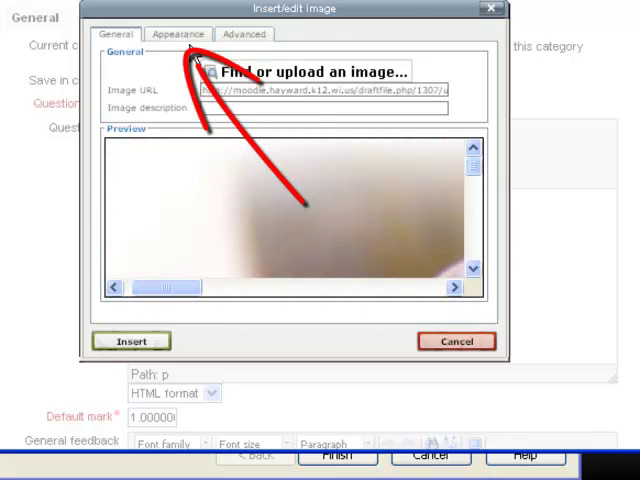
# - Resize the ice cream cone image to width 250 (height 260) and insert it
pyautogui.click(178, 34)
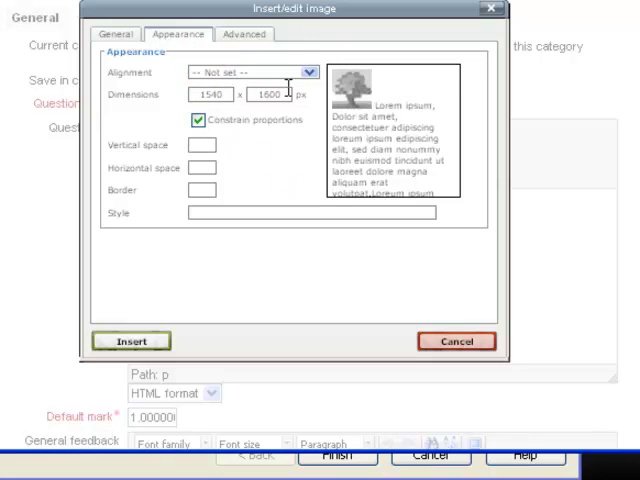
pyautogui.click(210, 95)
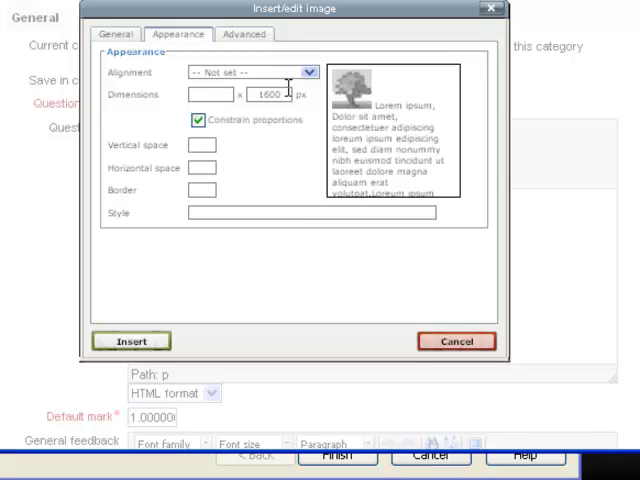
pyautogui.write('250')
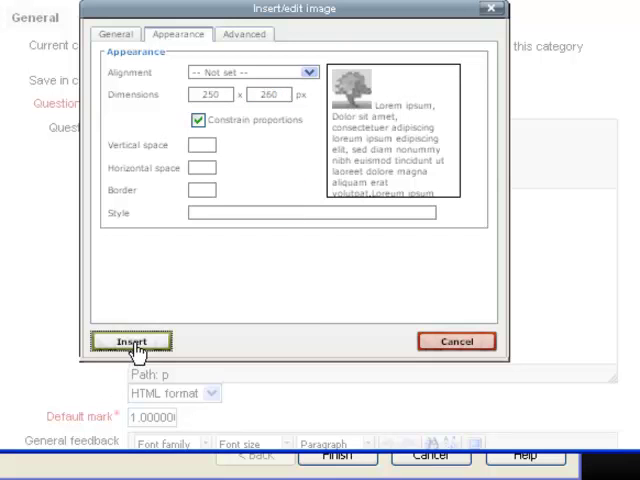
pyautogui.click(132, 341)
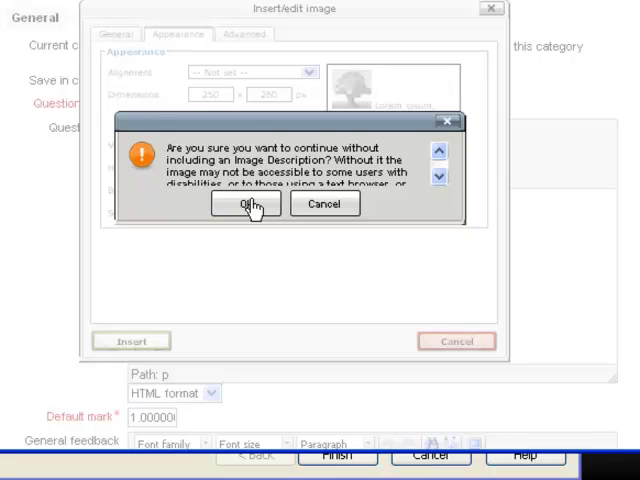
pyautogui.moveTo(263, 270)
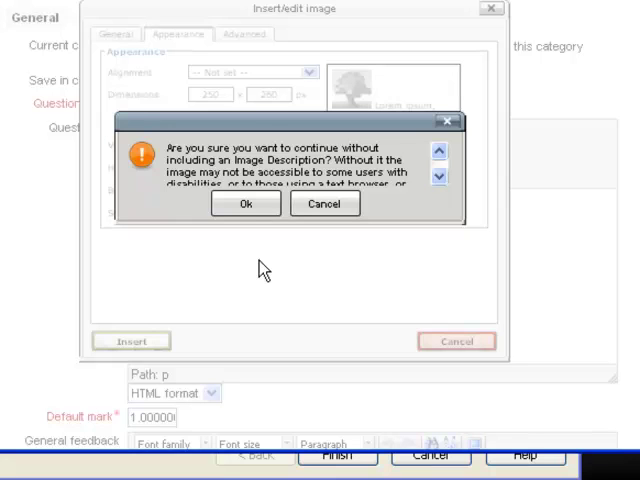
pyautogui.moveTo(246, 205)
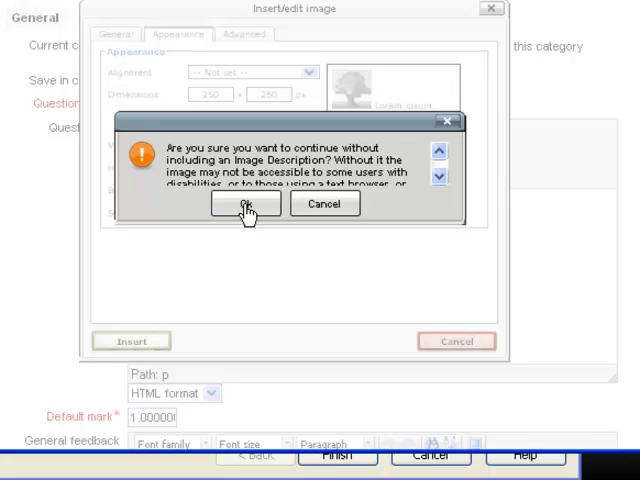
# - Confirm inserting the cone image without a description, then scroll toward the save options
pyautogui.click(244, 204)
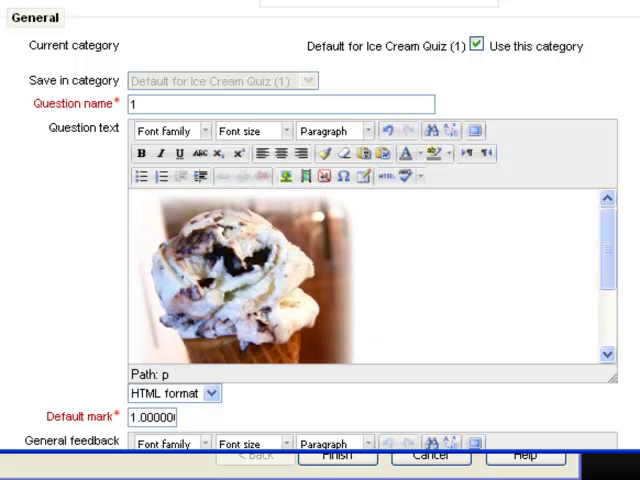
pyautogui.scroll(-3)
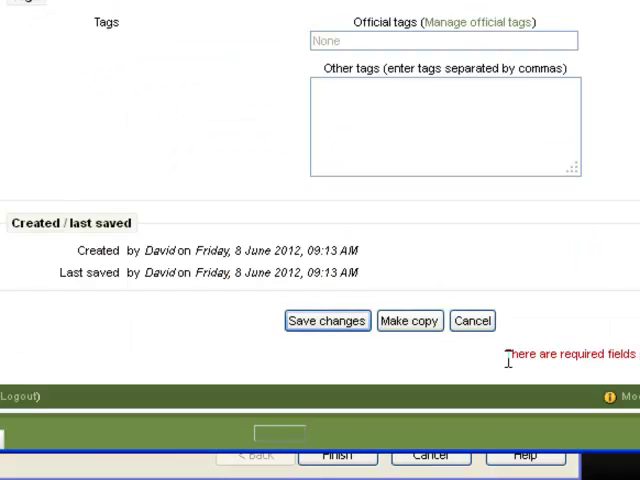